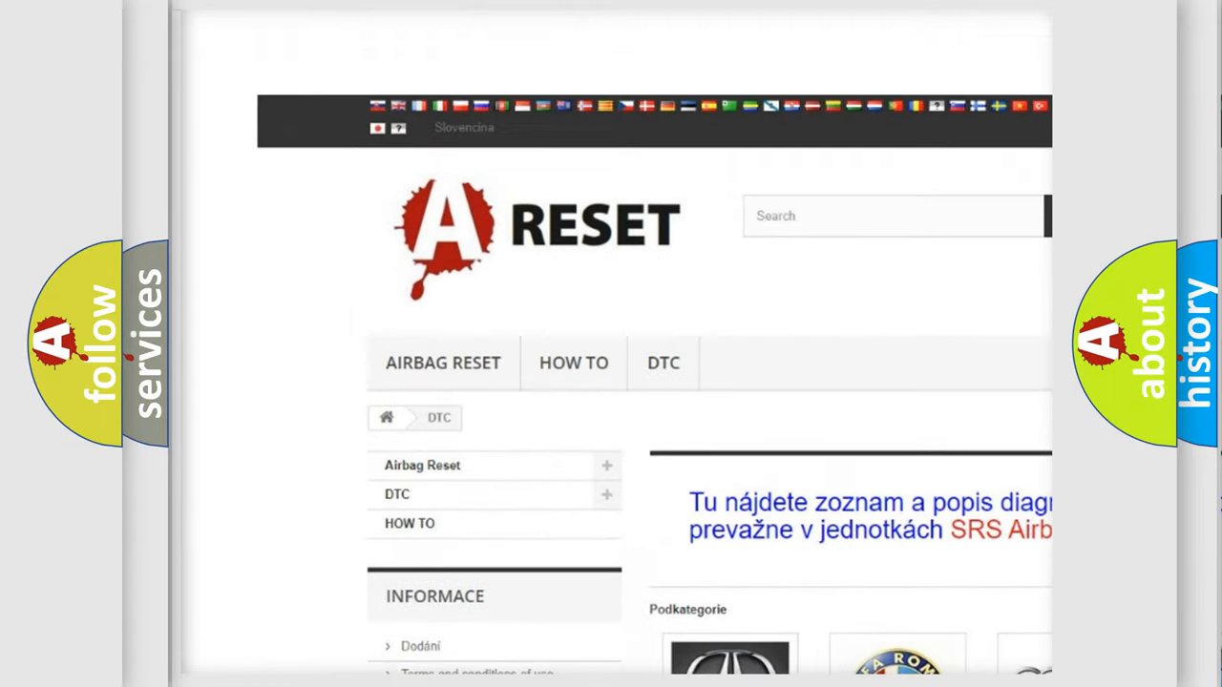
- Open the Alfa Romeo DTC tile and scroll through its list of trouble codes
{"action": "scroll", "scroll_direction": "down", "scroll_amount": 3}
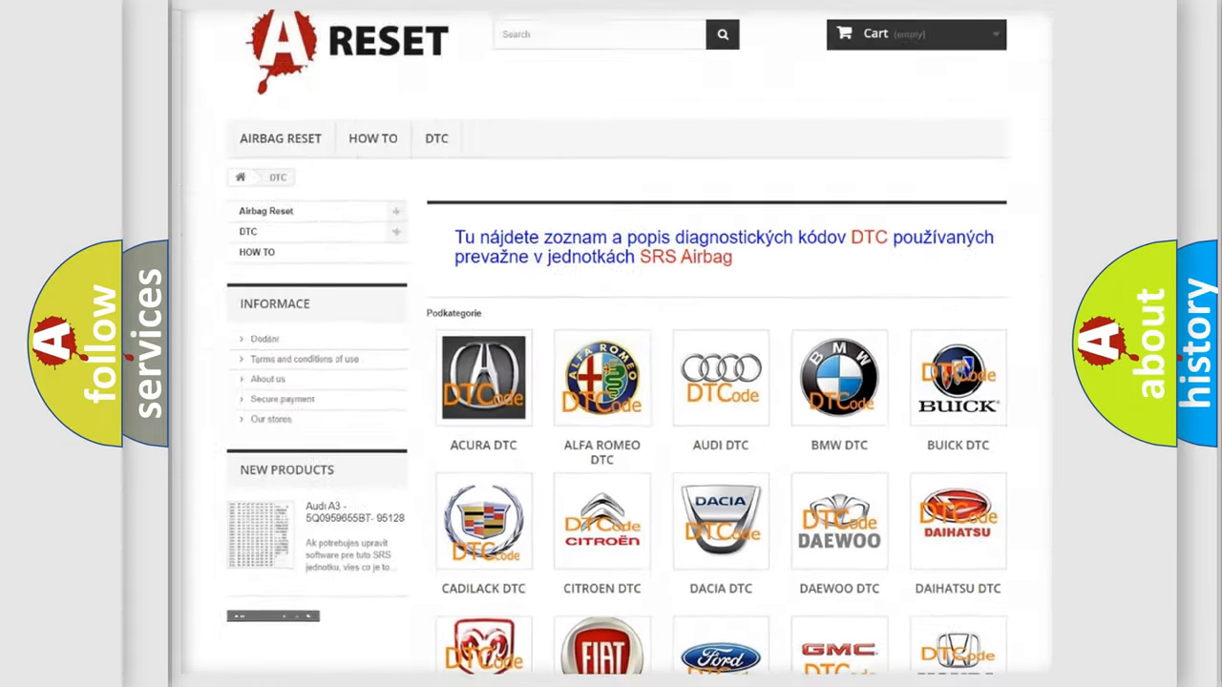
{"action": "scroll", "scroll_direction": "up", "scroll_amount": 3}
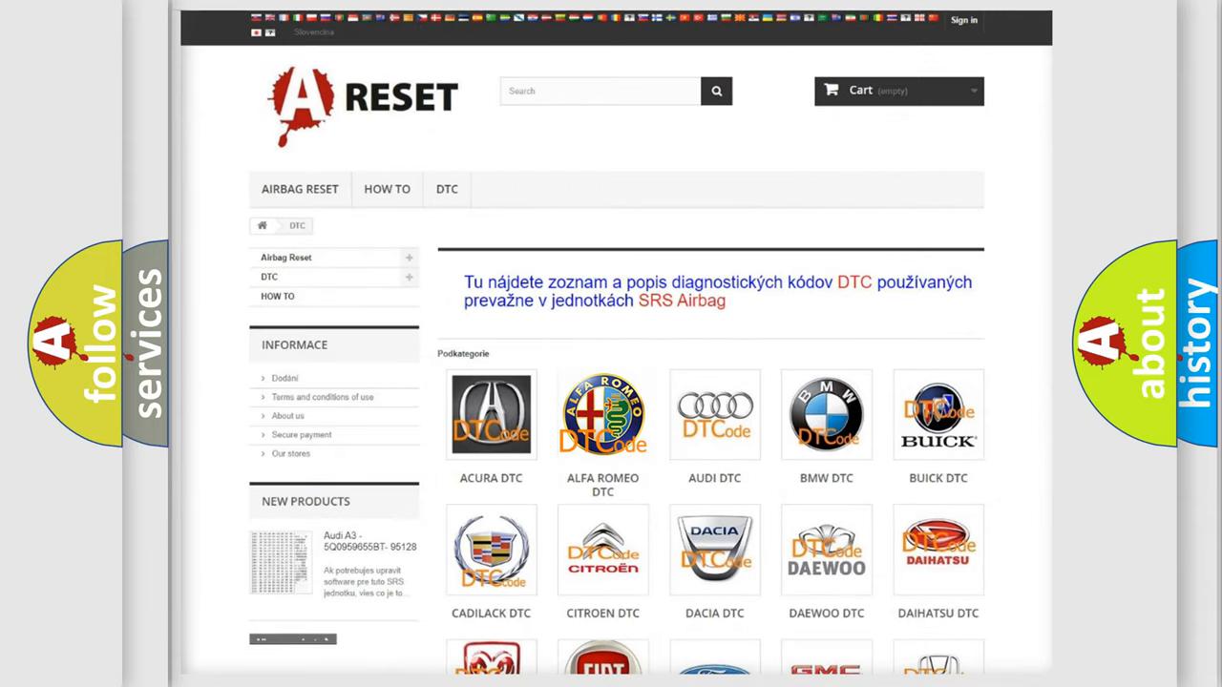
{"action": "left_click", "coordinate": [603, 414]}
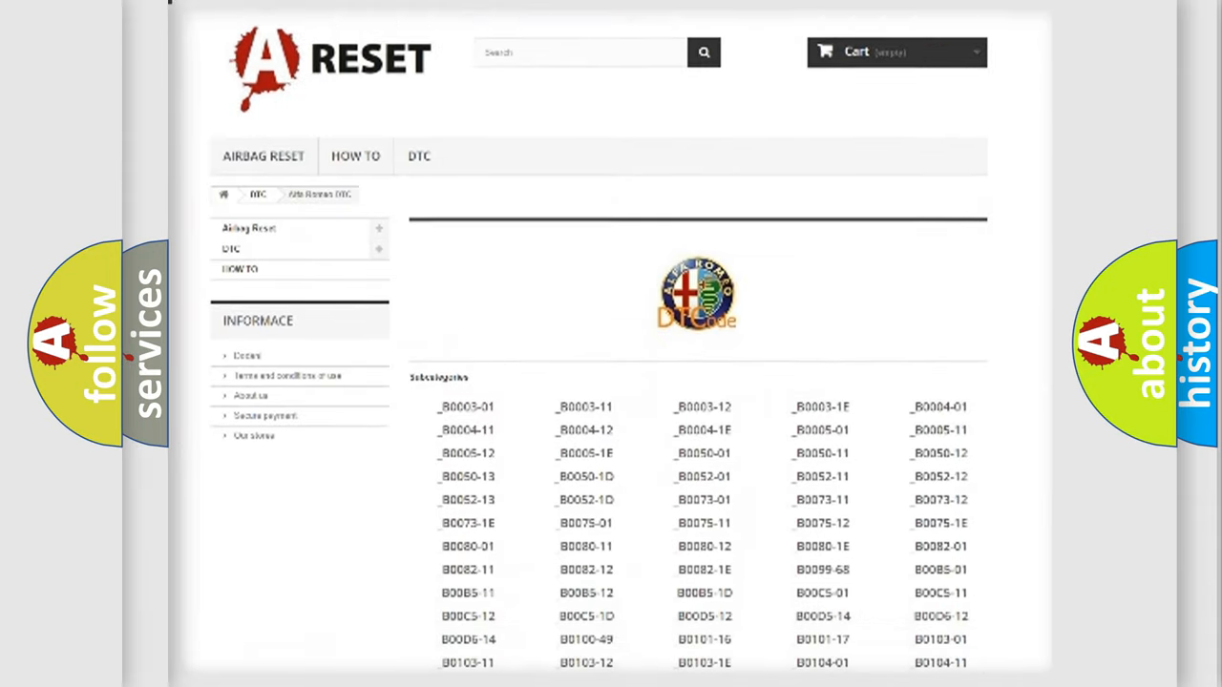
{"action": "scroll", "scroll_direction": "down", "scroll_amount": 3}
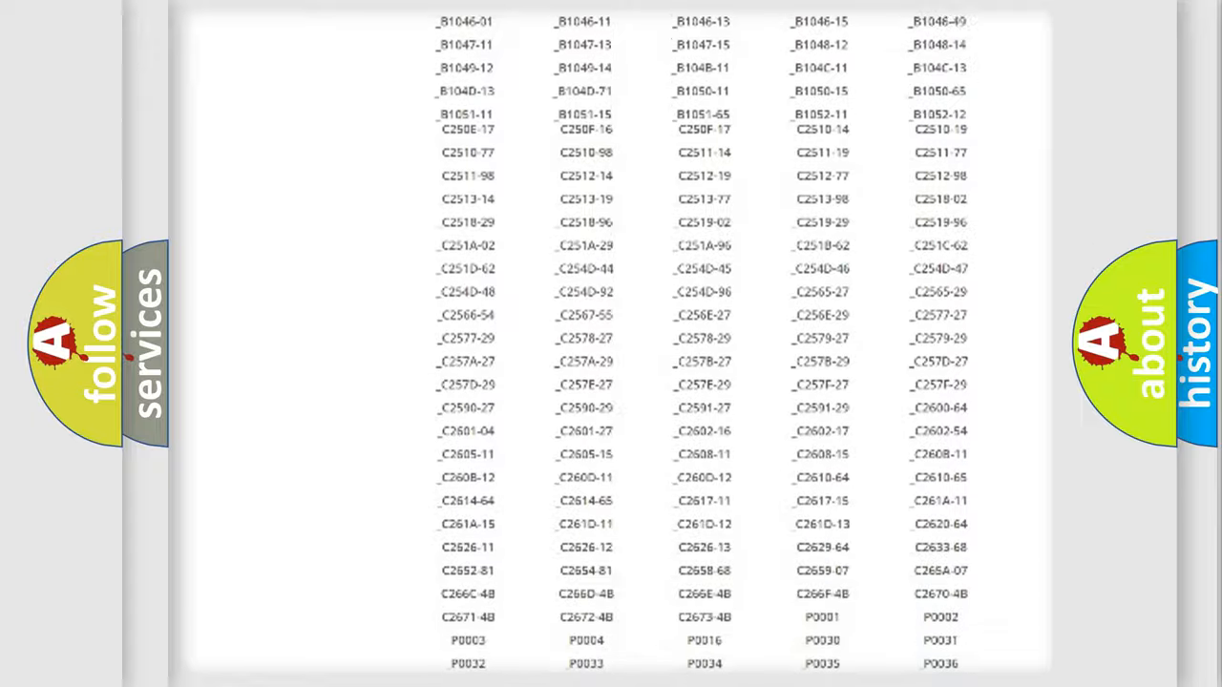
{"action": "scroll", "scroll_direction": "up", "scroll_amount": 3}
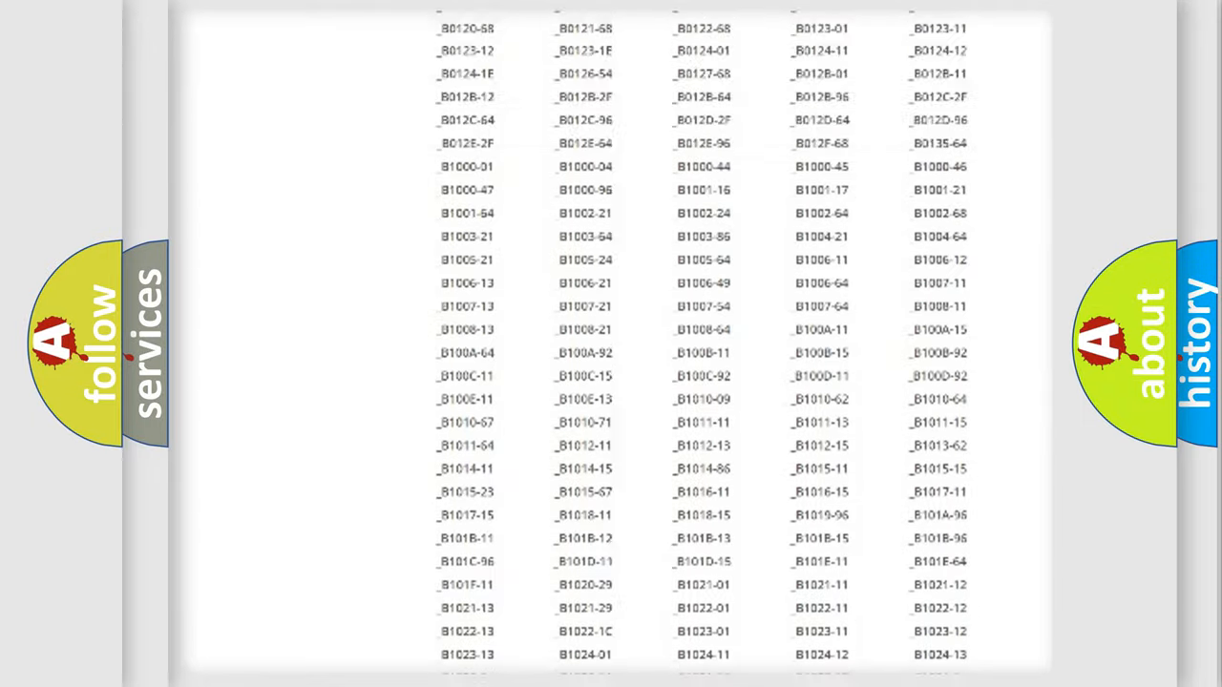
{"action": "scroll", "scroll_direction": "up", "scroll_amount": 3}
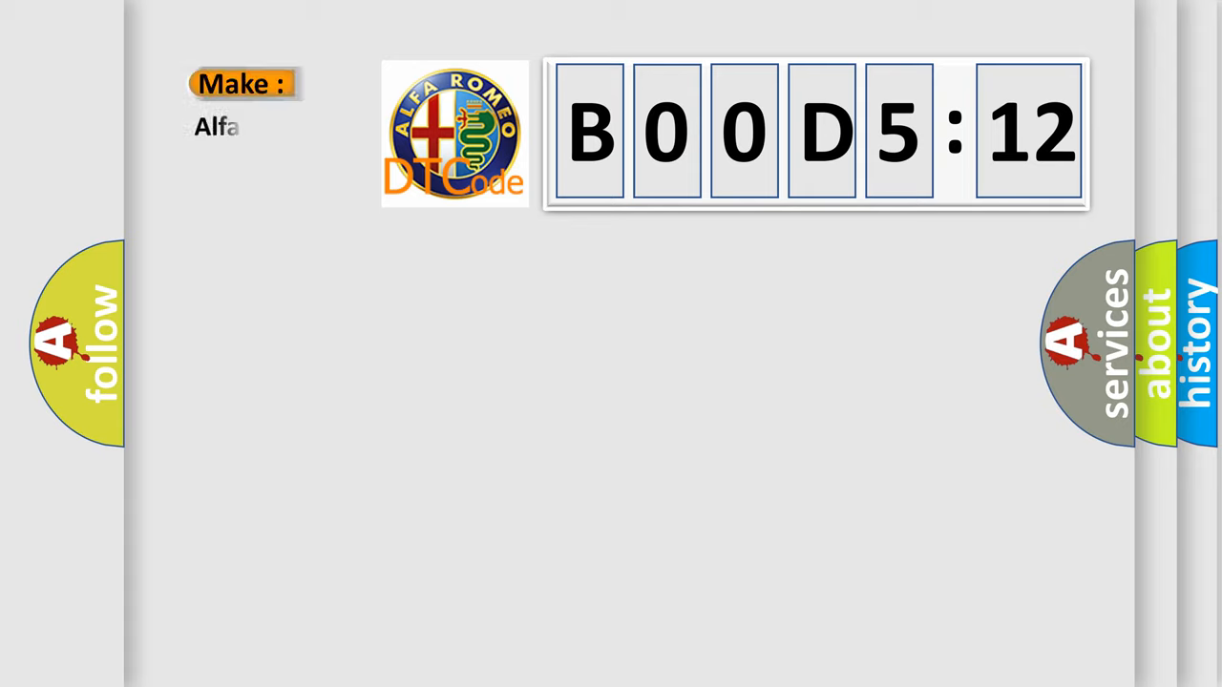
- Complete the make field to read 'Alfa Romeo' beside code B00D5:12
{"action": "type", "text": "Romeo"}
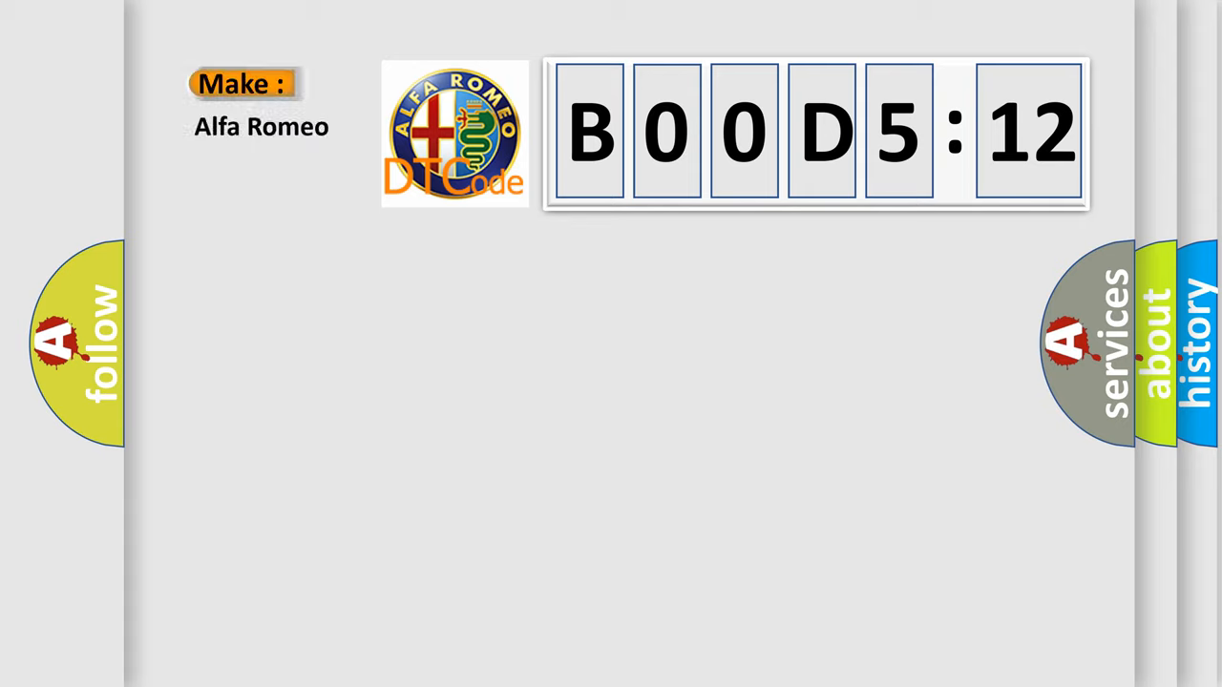